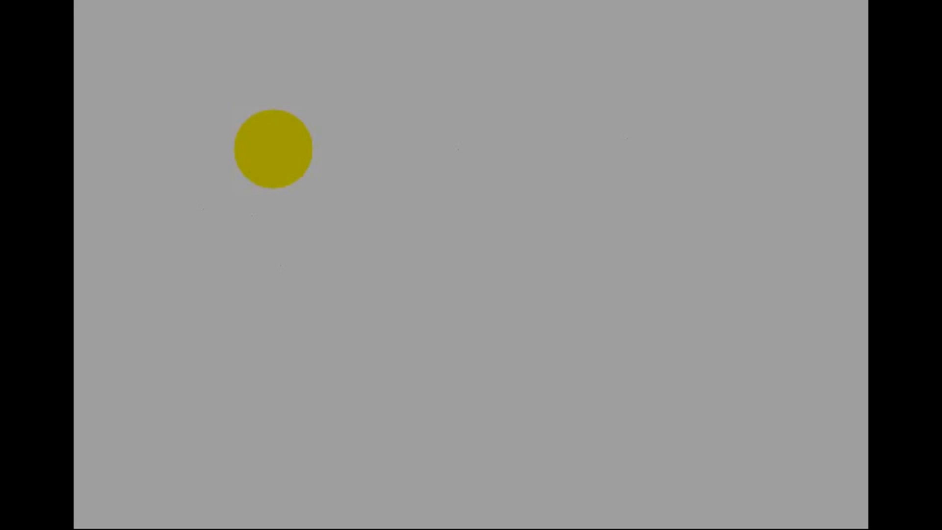
# - Load the stereo song 'unreal_dm - Give Me Some More Words' into the project
pyautogui.click(128, 114)
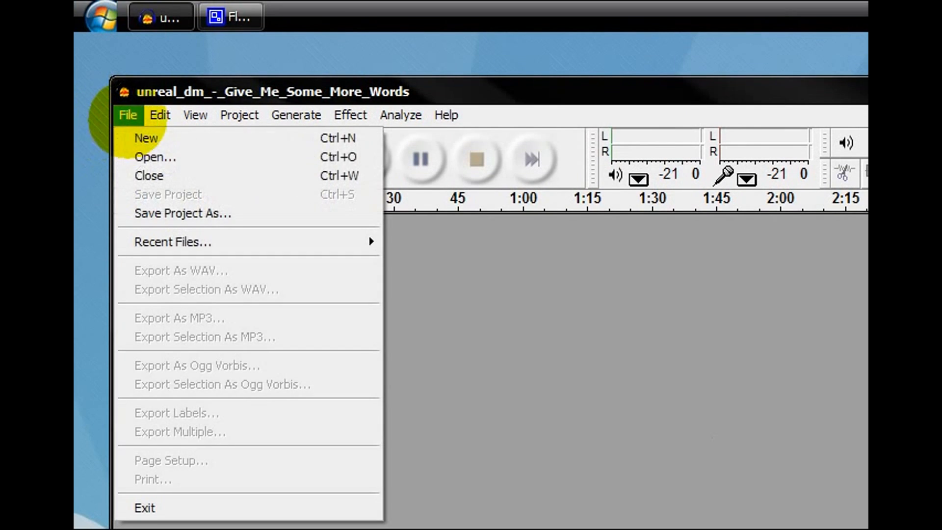
pyautogui.click(155, 157)
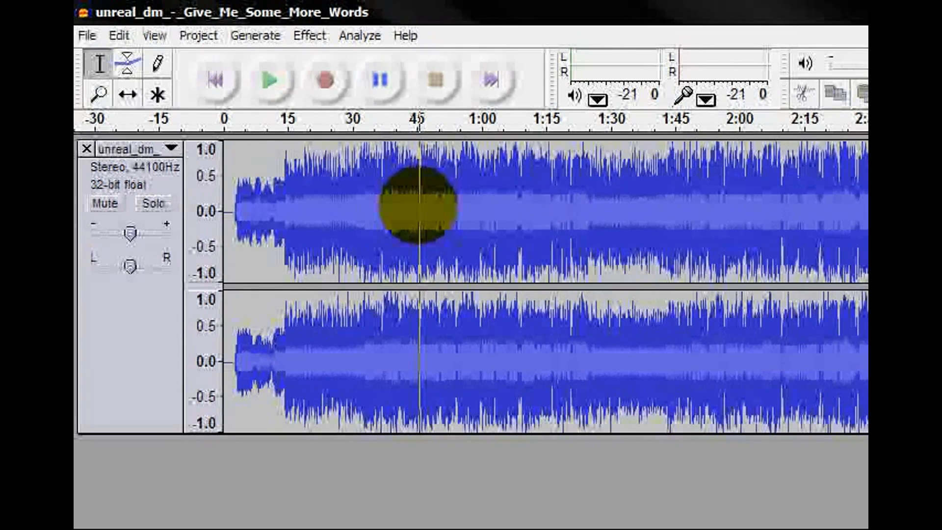
pyautogui.click(272, 125)
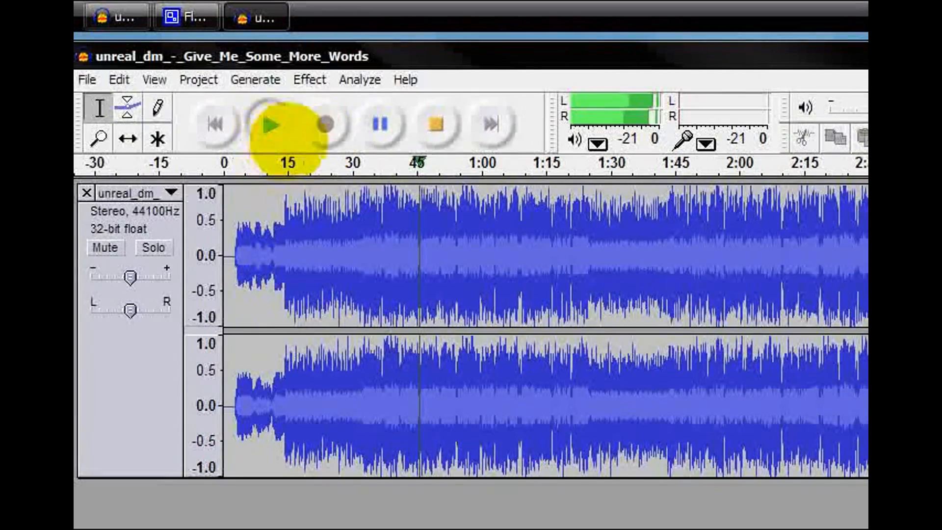
pyautogui.click(435, 124)
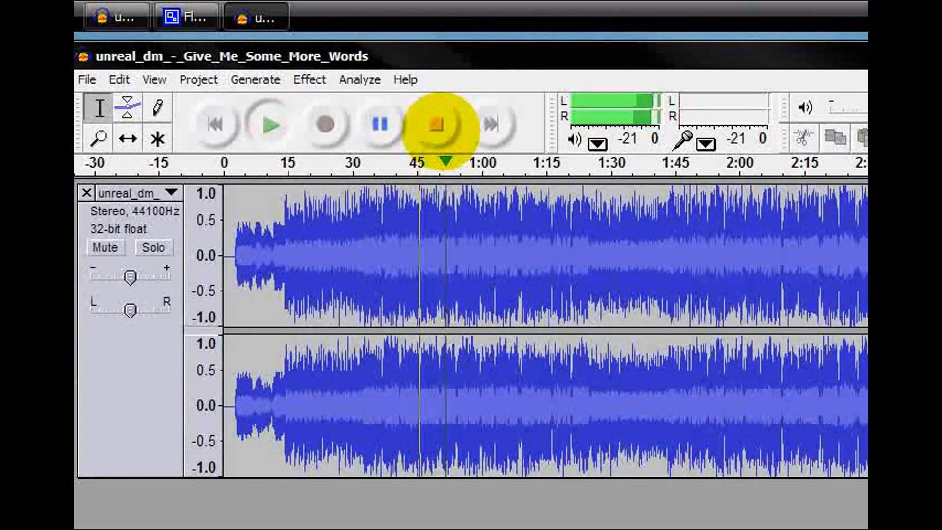
pyautogui.click(435, 124)
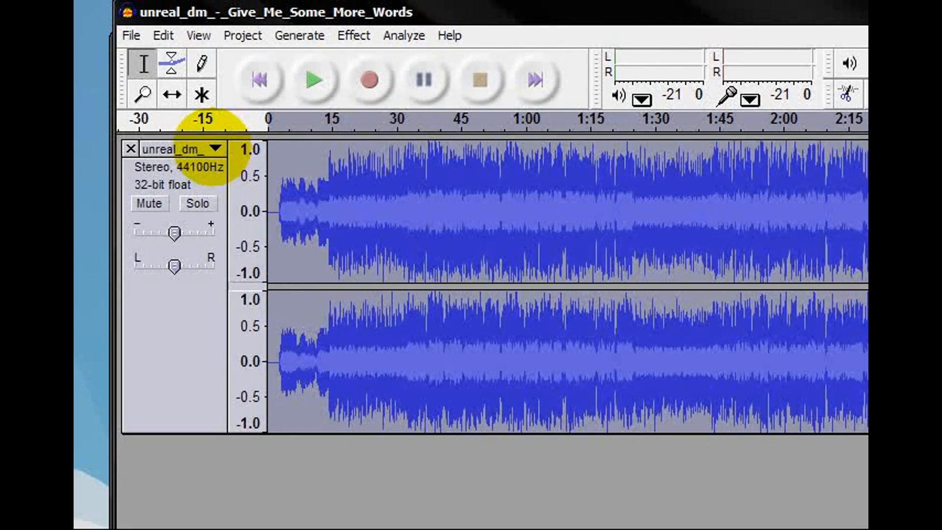
# - Split the stereo track into separate Left and Right channel tracks, ready for an effect
pyautogui.click(215, 148)
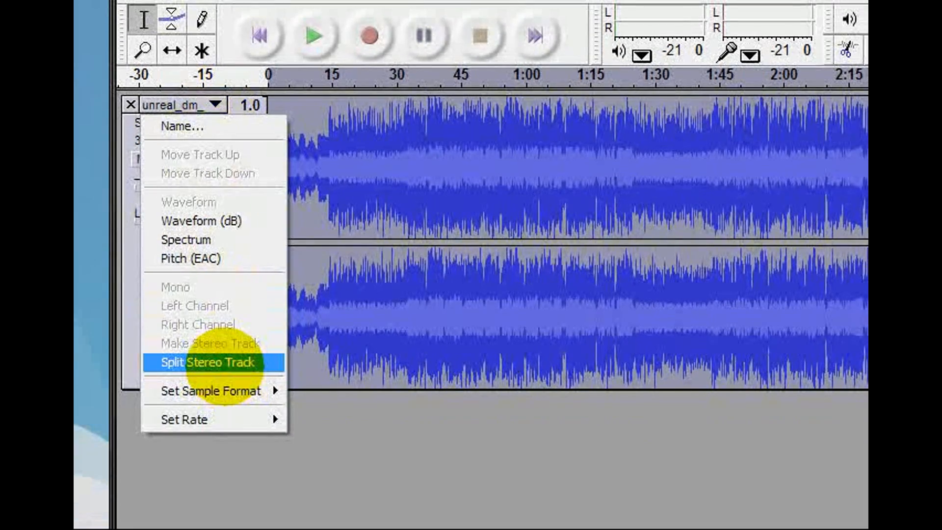
pyautogui.click(206, 362)
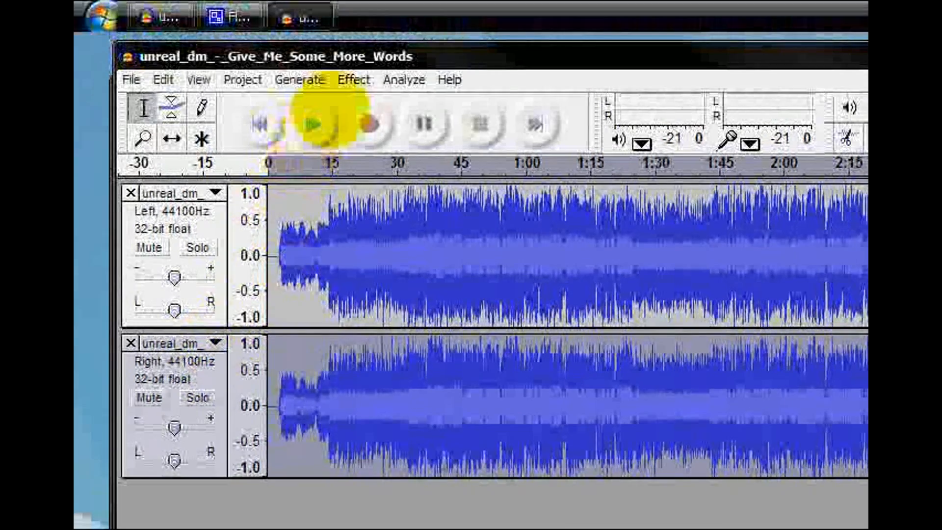
pyautogui.click(353, 79)
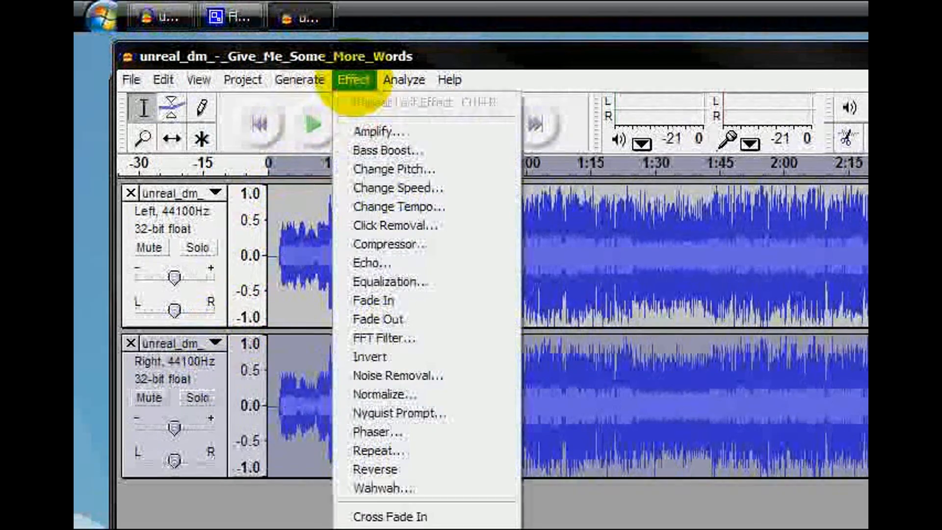
# - Apply the Invert effect to one channel so it cancels the vocals against the other
pyautogui.click(370, 357)
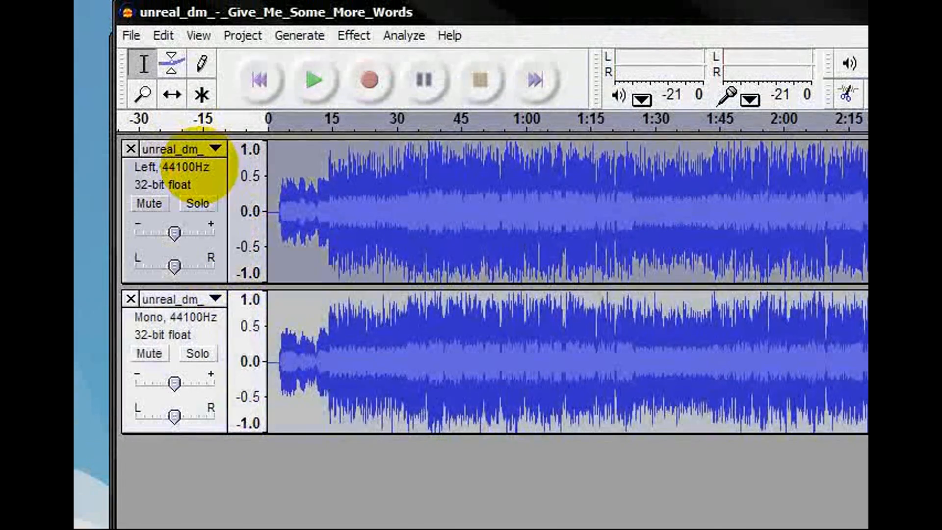
# - Make the left channel a mono track so both tracks play as mono
pyautogui.click(215, 148)
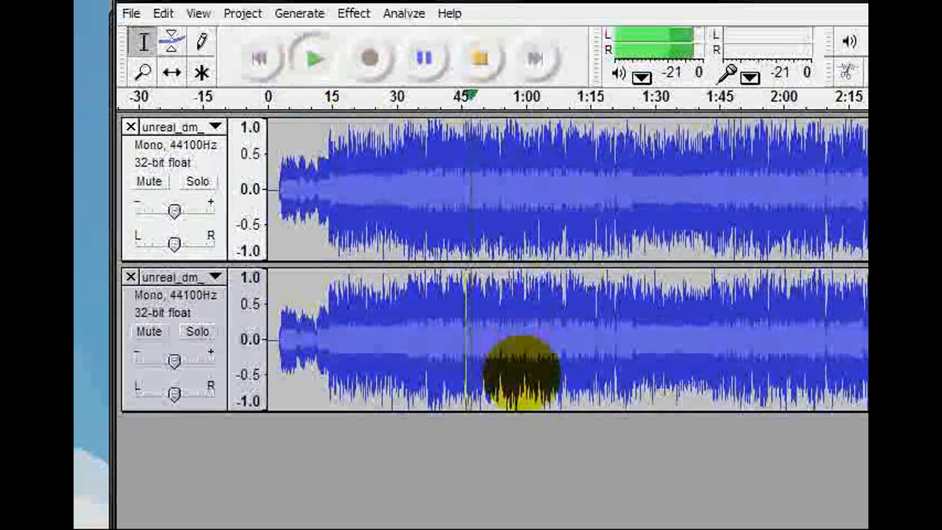
pyautogui.click(315, 57)
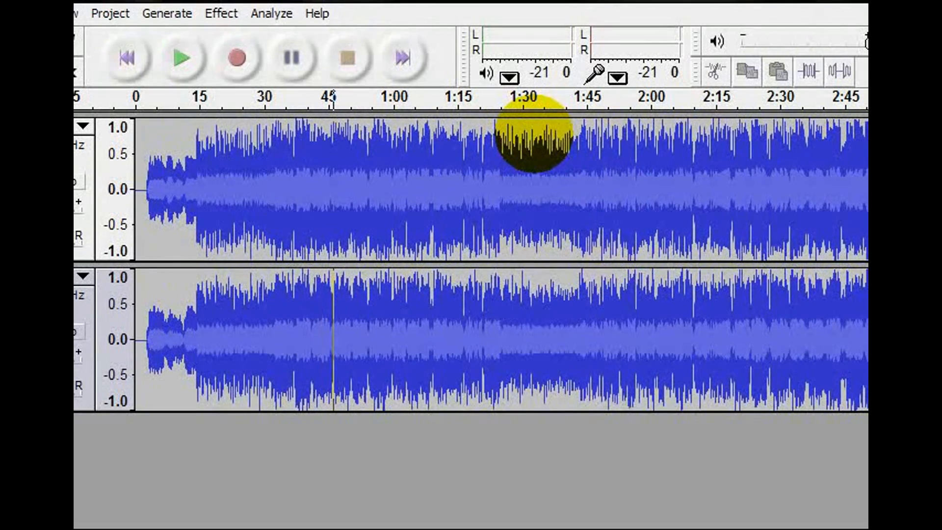
pyautogui.moveTo(360, 187)
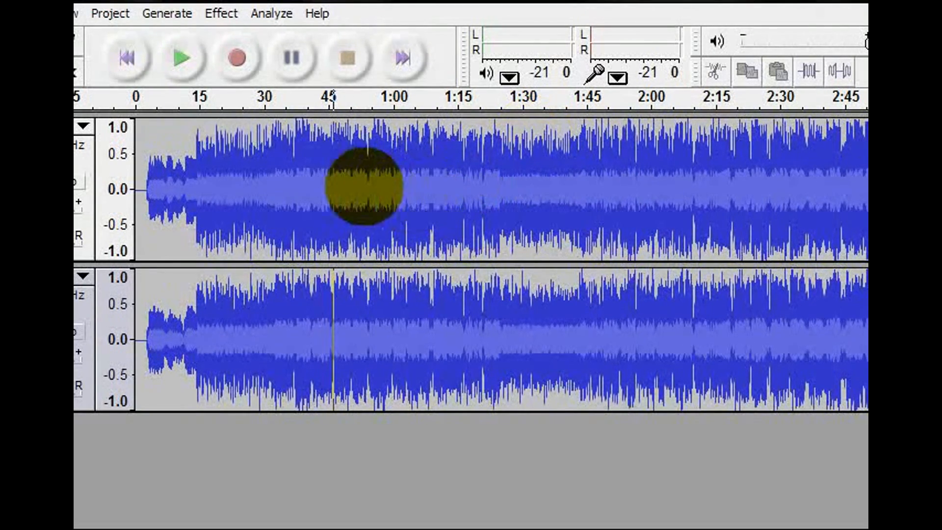